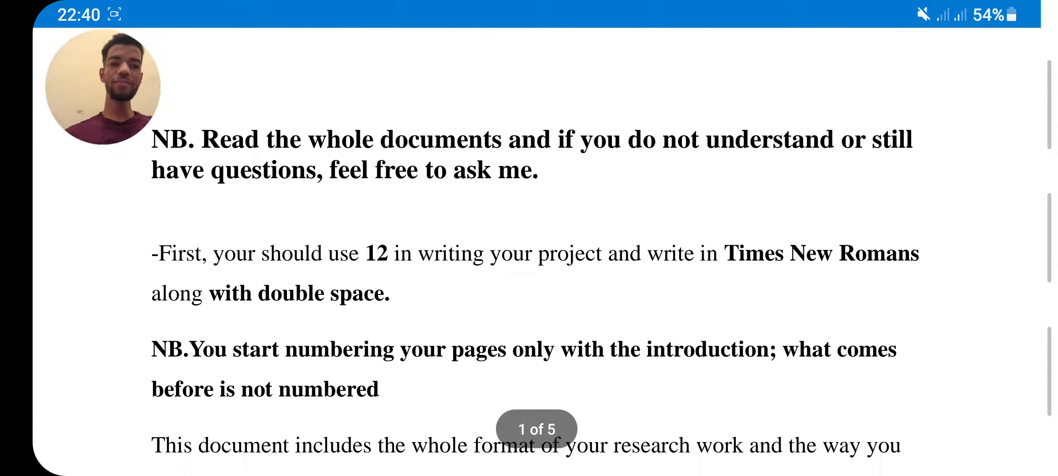
{"action": "scroll", "scroll_direction": "down", "scroll_amount": 3}
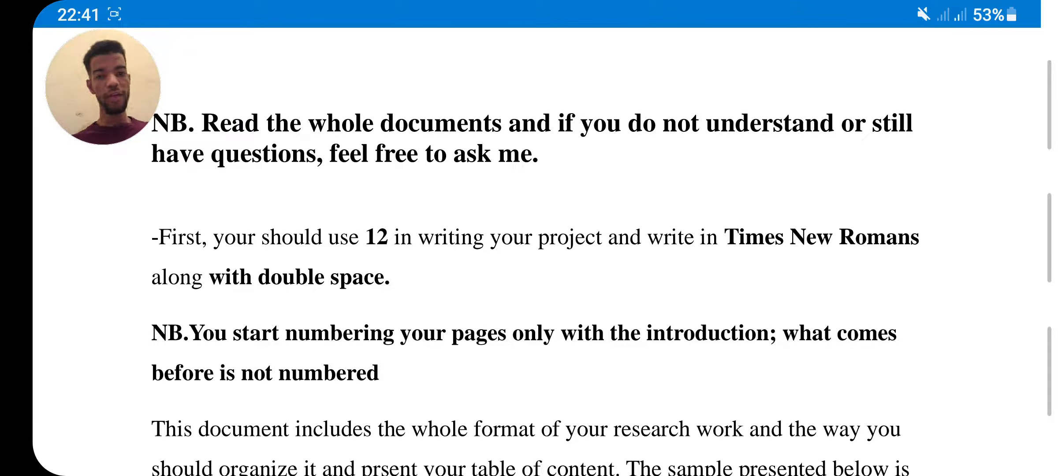
{"action": "scroll", "scroll_direction": "down", "scroll_amount": 3}
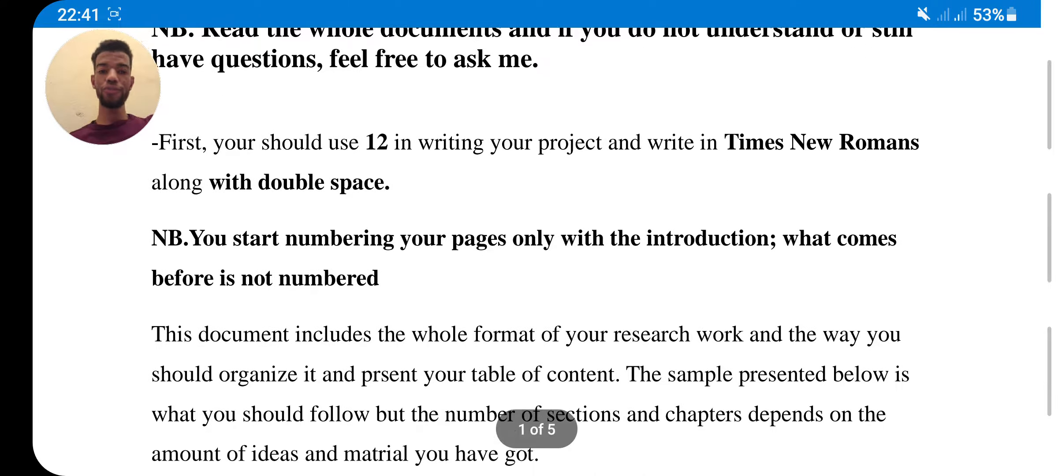
{"action": "scroll", "scroll_direction": "down", "scroll_amount": 3}
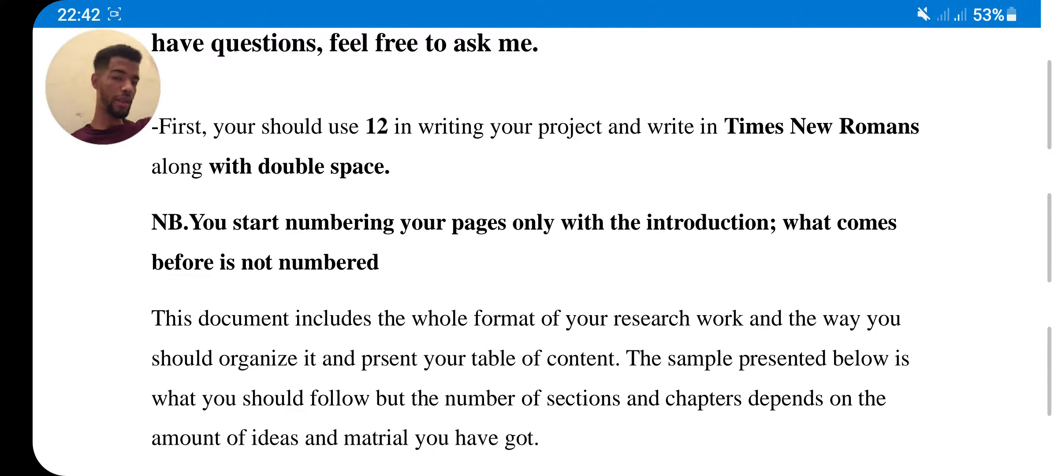
{"action": "scroll", "scroll_direction": "down", "scroll_amount": 3}
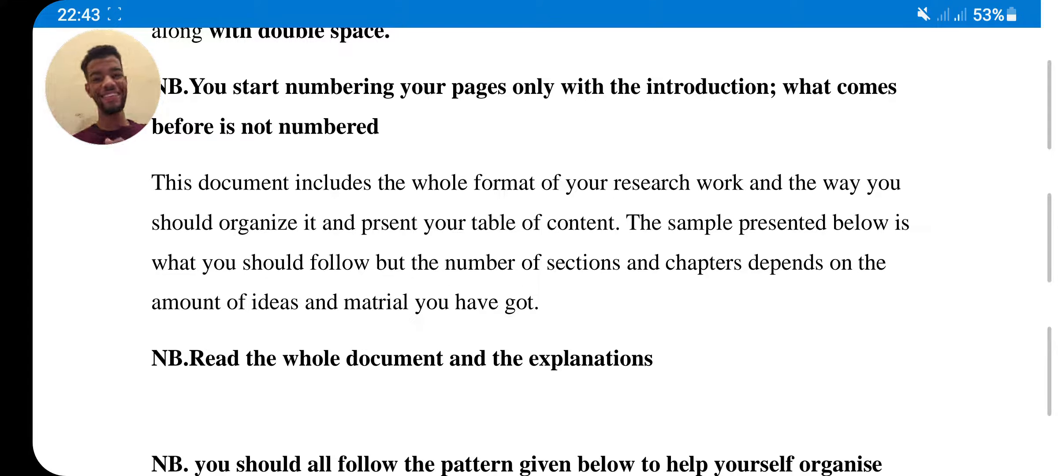
{"action": "scroll", "scroll_direction": "down", "scroll_amount": 3}
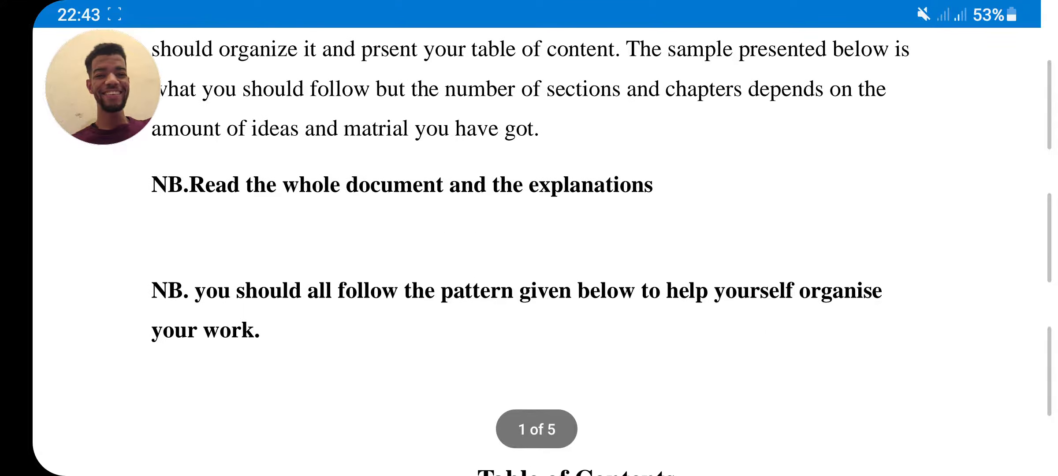
{"action": "scroll", "scroll_direction": "down", "scroll_amount": 3}
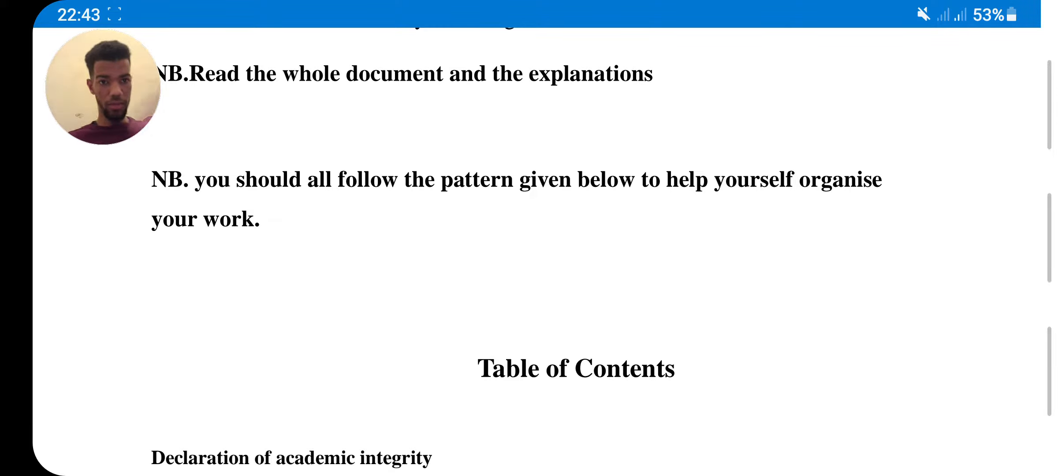
{"action": "scroll", "scroll_direction": "down", "scroll_amount": 3}
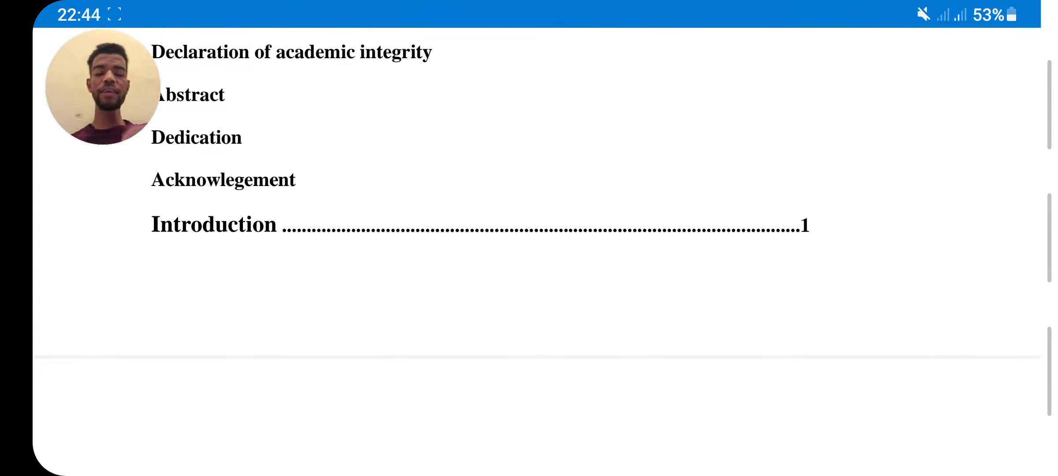
{"action": "scroll", "scroll_direction": "down", "scroll_amount": 3}
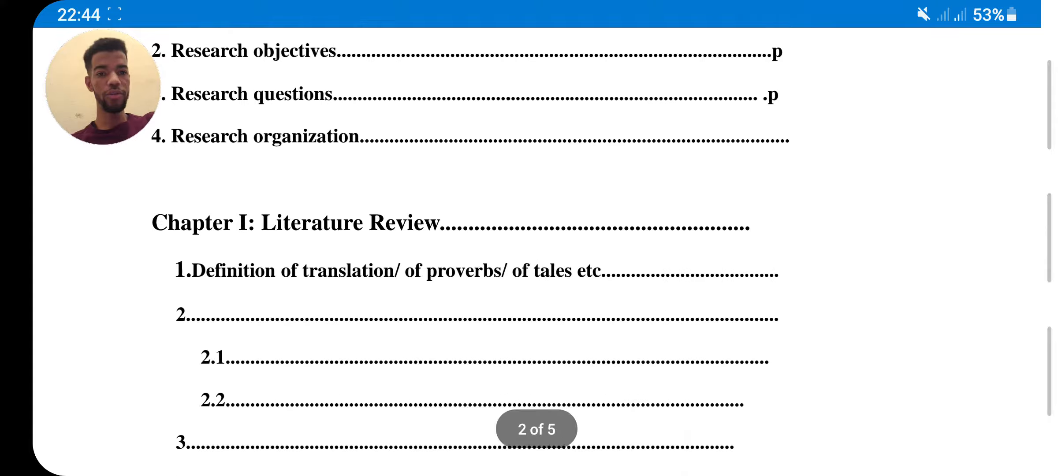
{"action": "scroll", "scroll_direction": "down", "scroll_amount": 3}
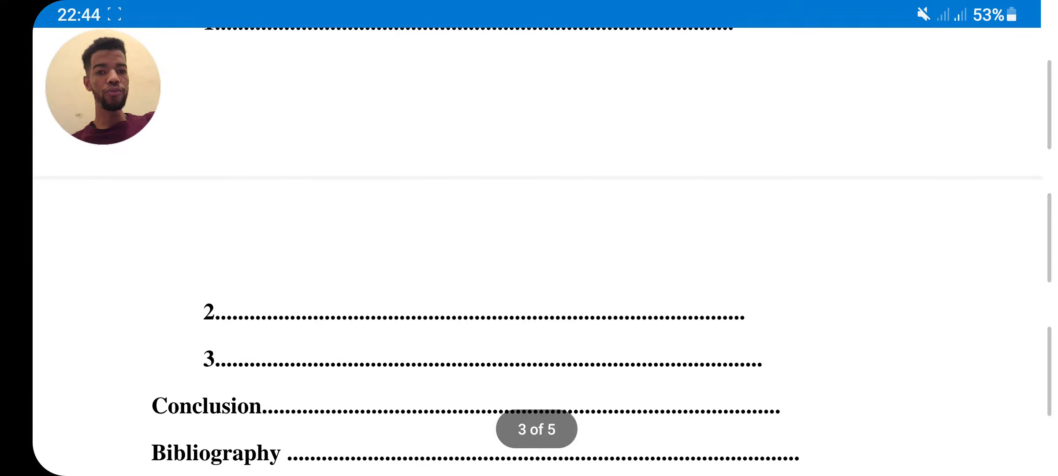
{"action": "scroll", "scroll_direction": "down", "scroll_amount": 3}
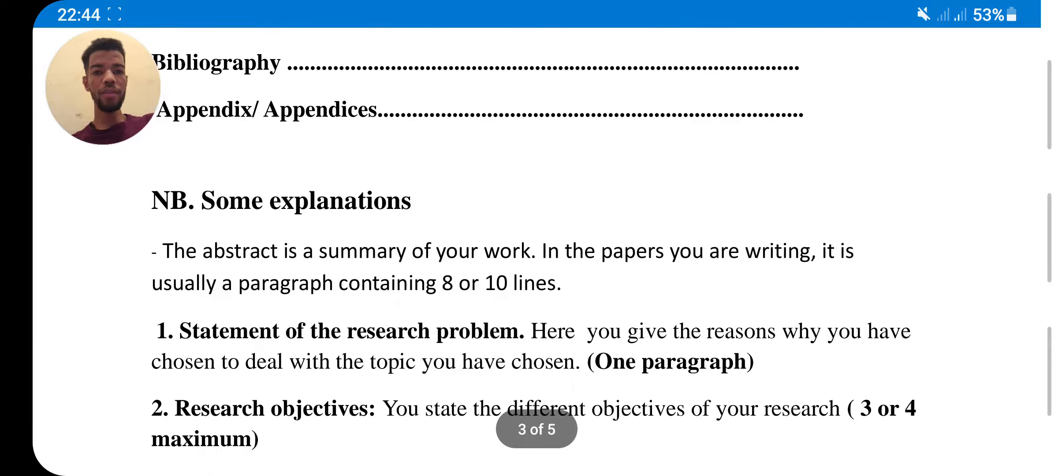
{"action": "scroll", "scroll_direction": "down", "scroll_amount": 3}
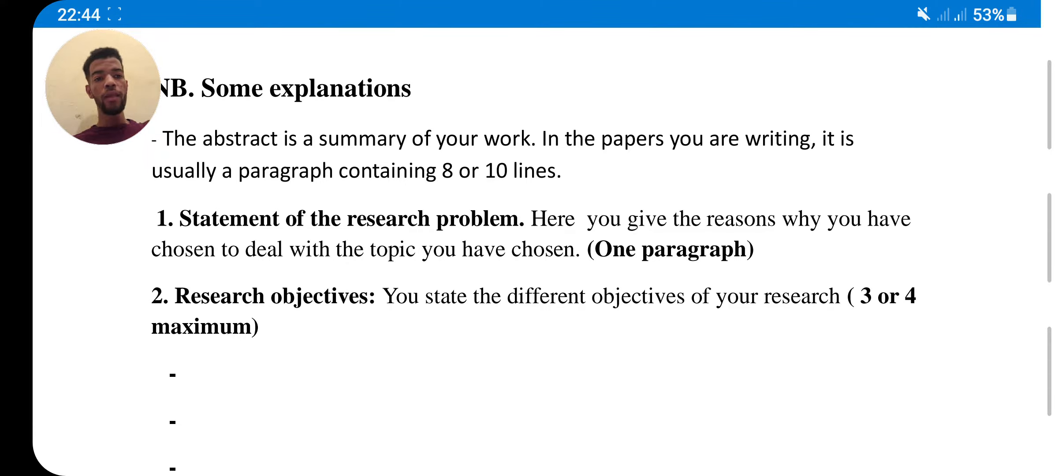
{"action": "scroll", "scroll_direction": "down", "scroll_amount": 3}
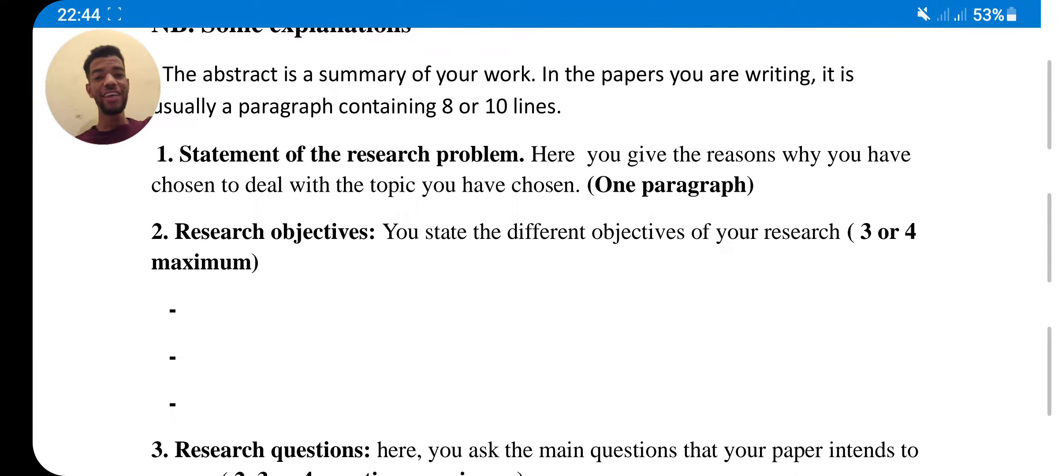
{"action": "scroll", "scroll_direction": "down", "scroll_amount": 3}
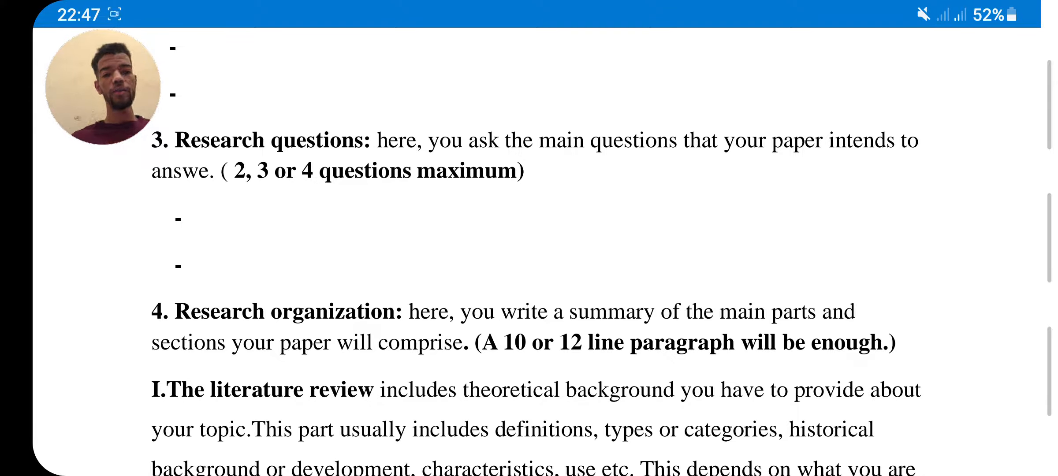
{"action": "scroll", "scroll_direction": "down", "scroll_amount": 3}
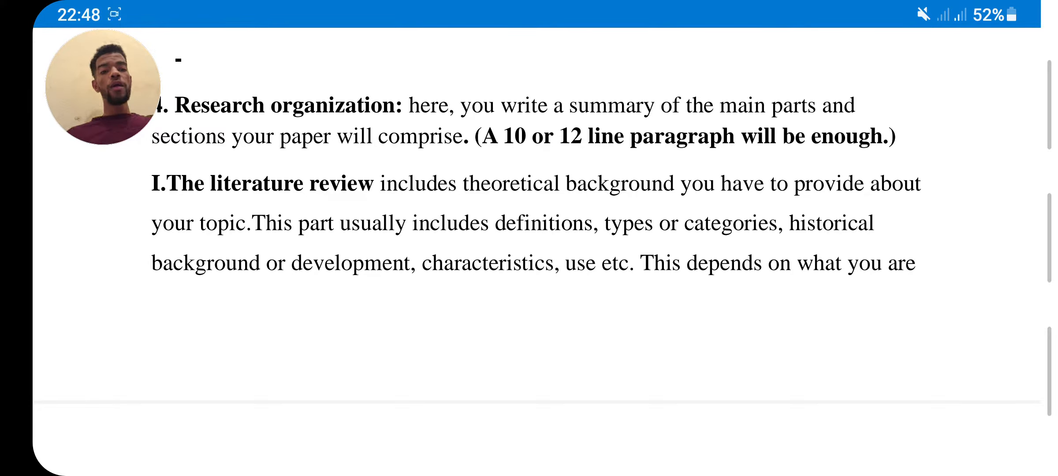
{"action": "scroll", "scroll_direction": "down", "scroll_amount": 3}
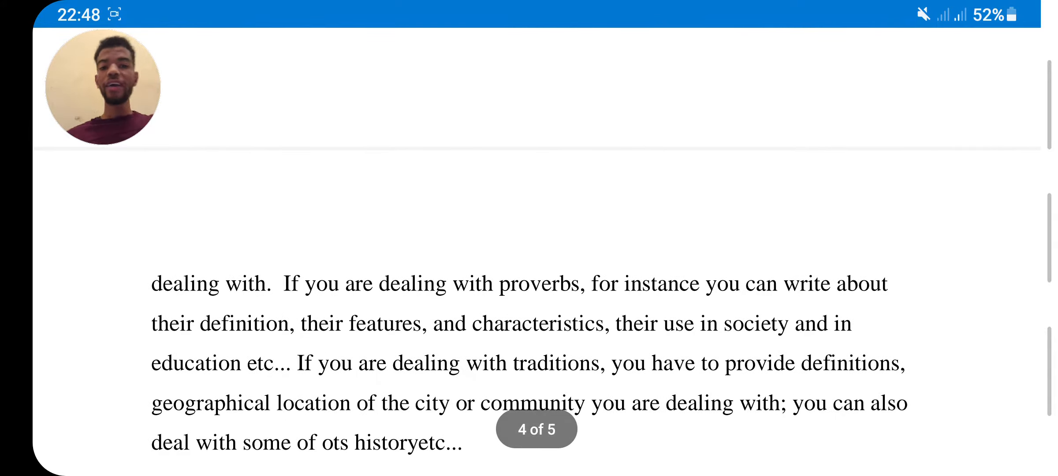
{"action": "scroll", "scroll_direction": "down", "scroll_amount": 3}
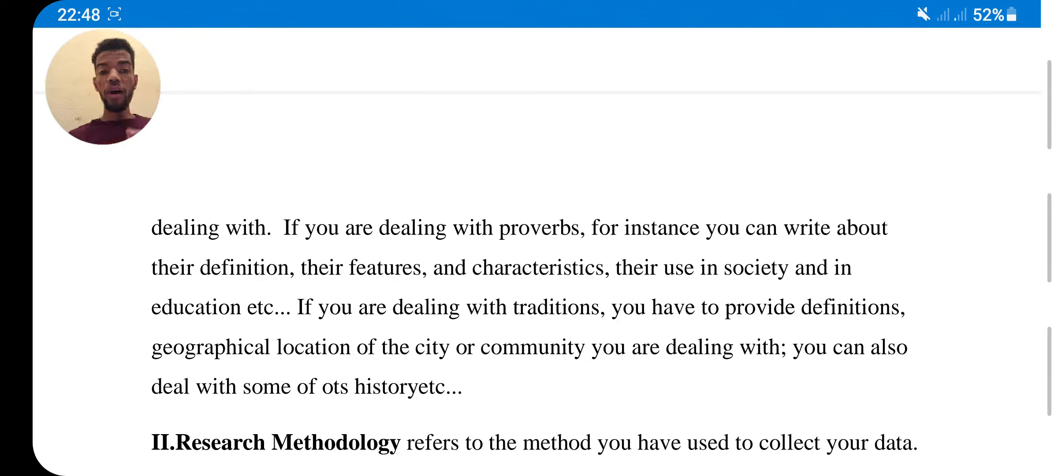
{"action": "scroll", "scroll_direction": "down", "scroll_amount": 3}
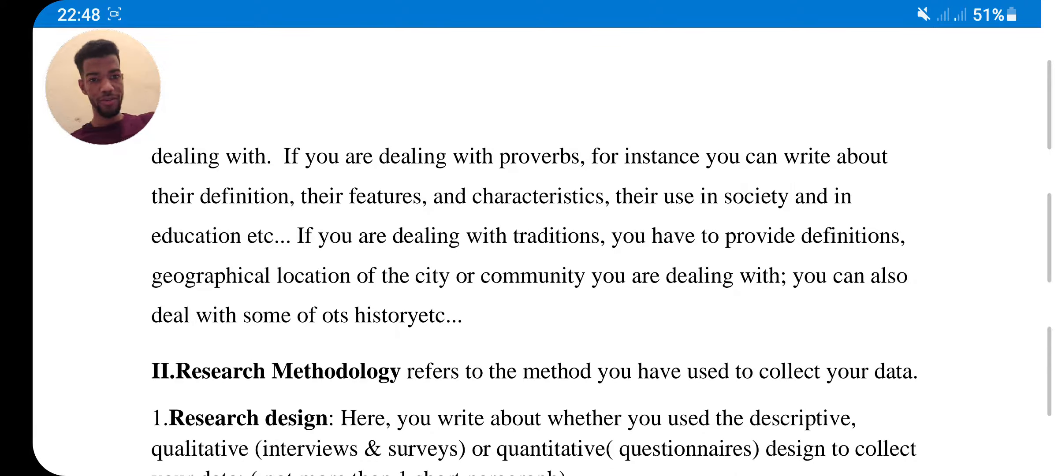
{"action": "scroll", "scroll_direction": "down", "scroll_amount": 3}
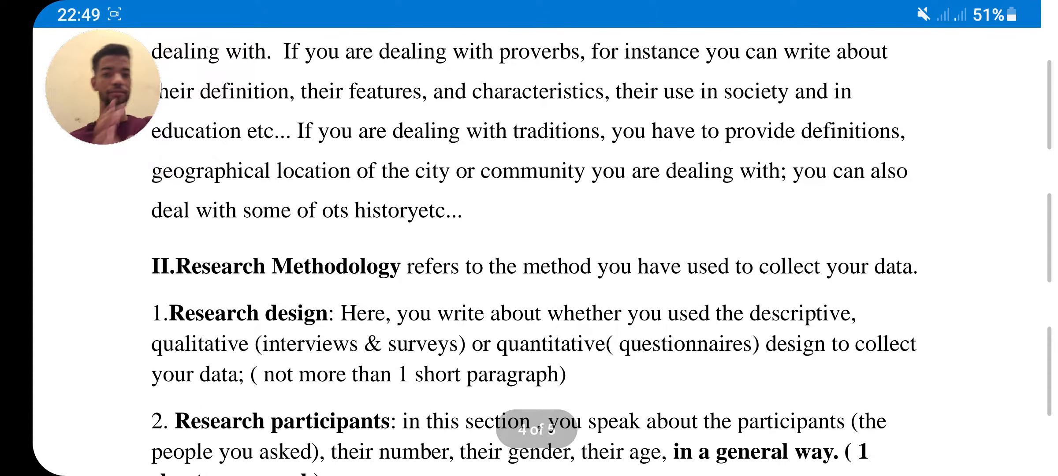
{"action": "scroll", "scroll_direction": "down", "scroll_amount": 3}
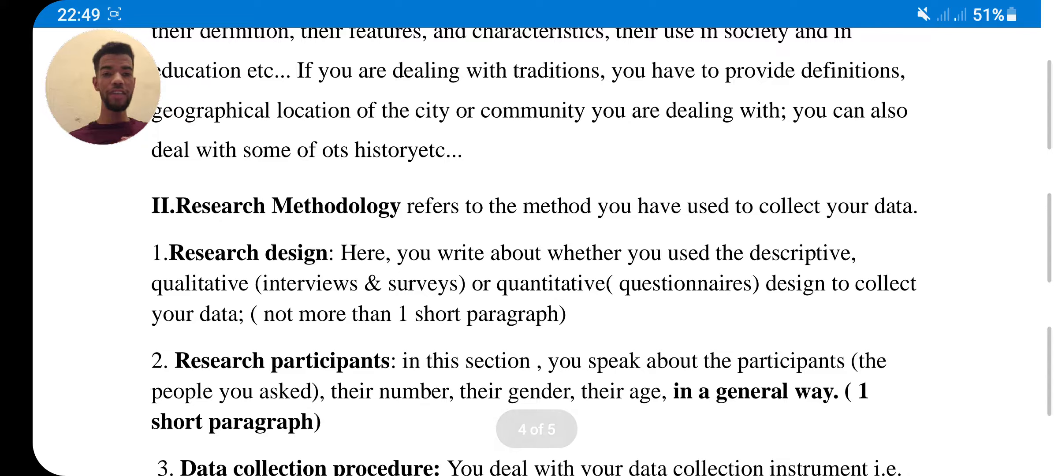